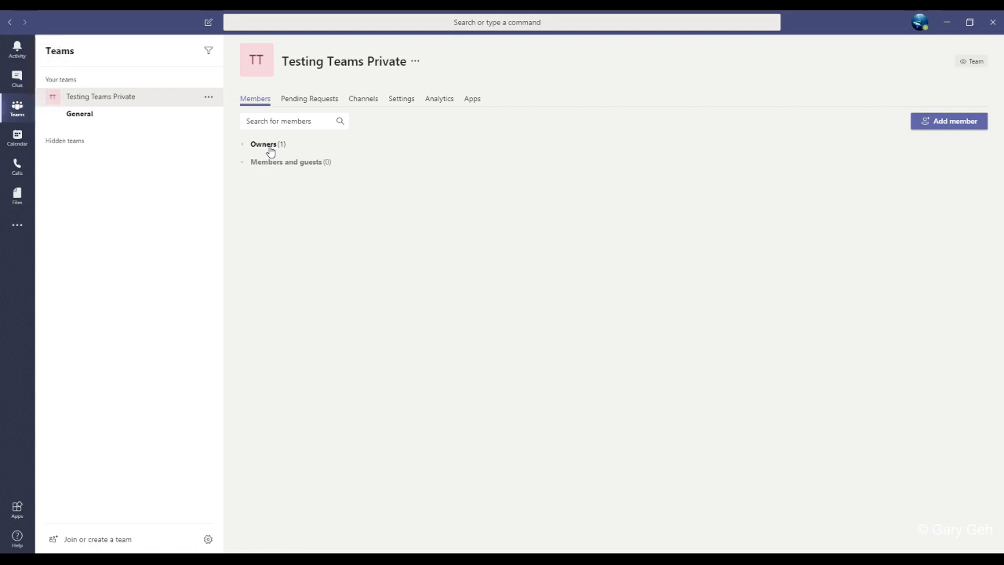
mouse_move(263, 144)
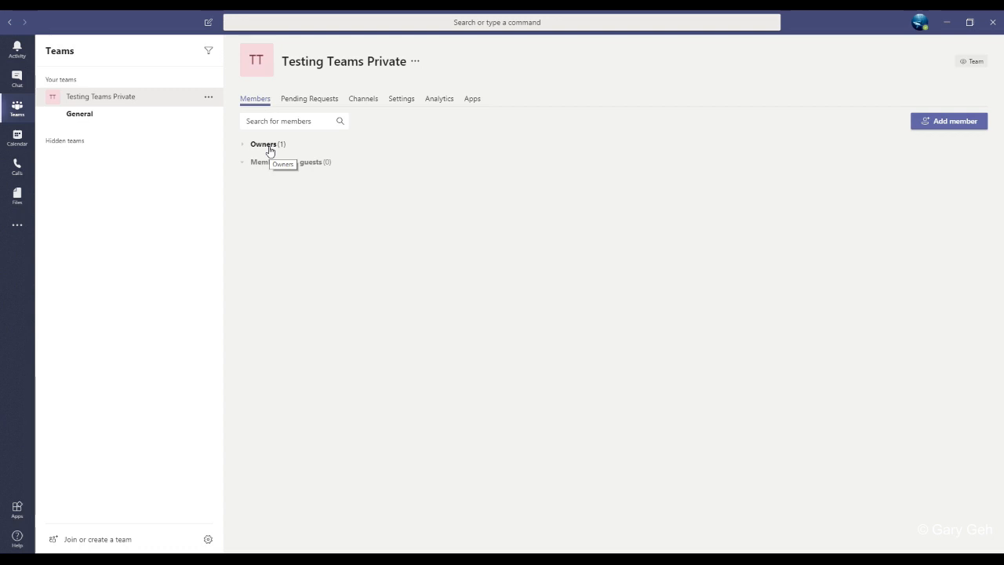
mouse_move(276, 198)
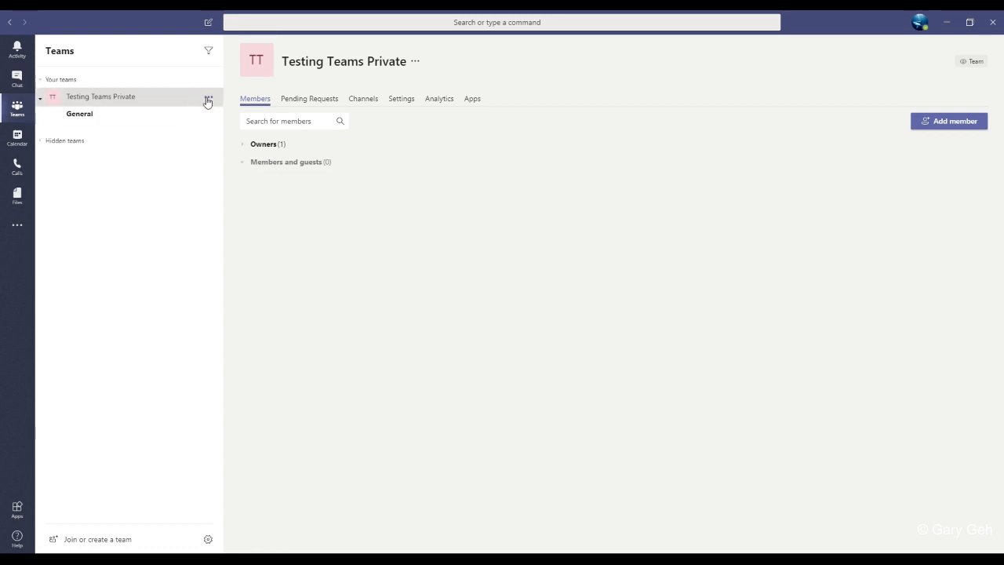
mouse_move(207, 101)
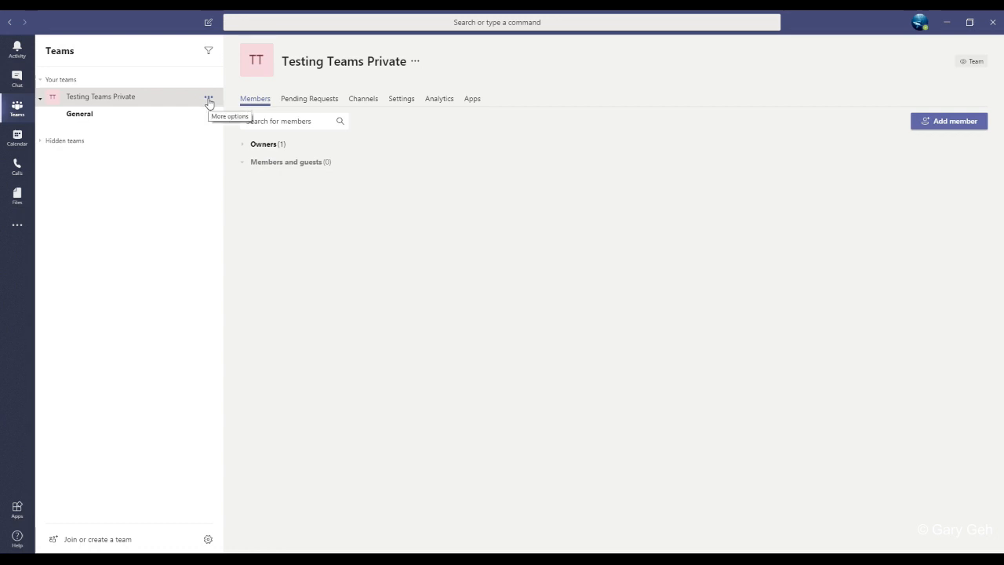
Choose Get link to team from the Testing Teams Private options menu
click(208, 97)
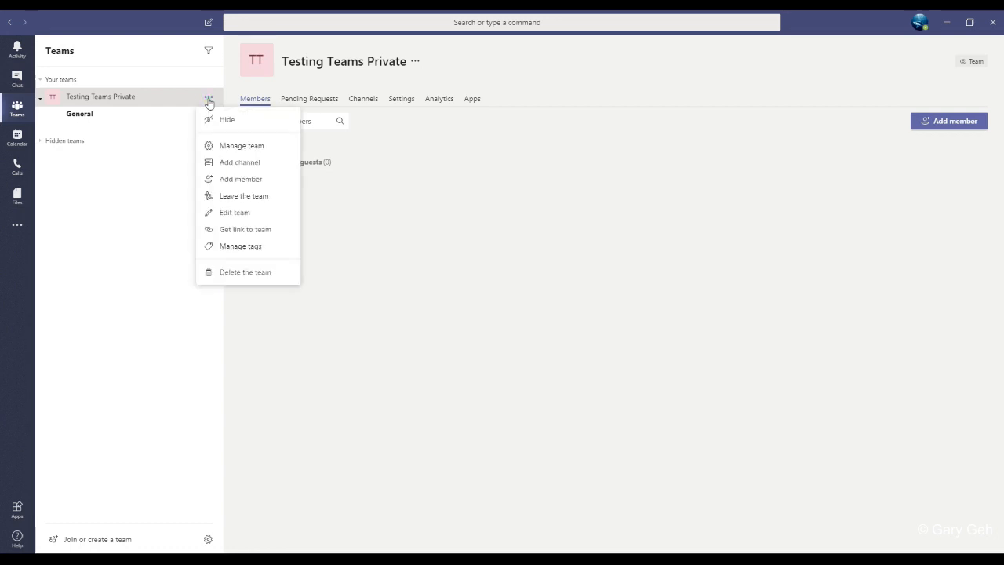
mouse_move(243, 195)
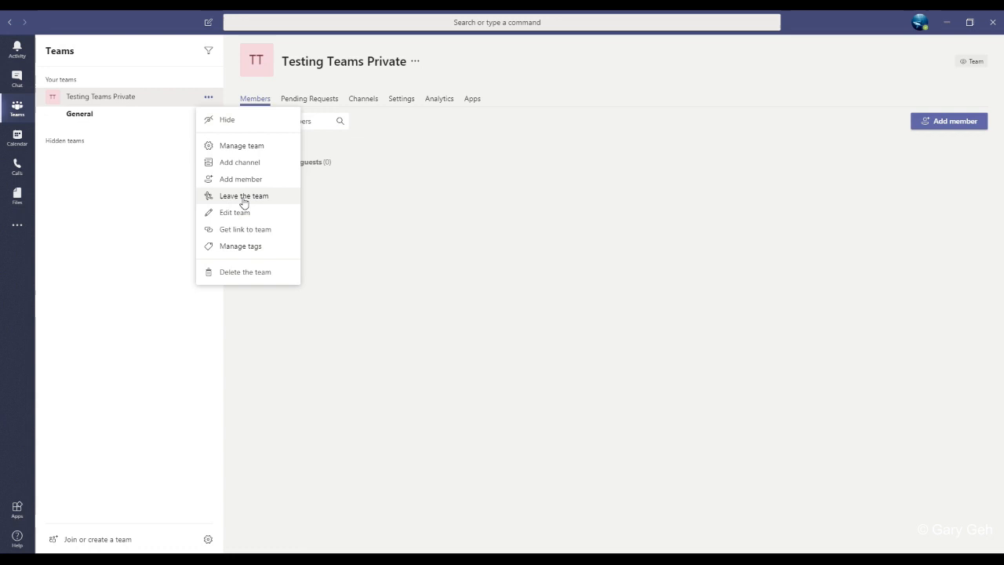
mouse_move(247, 198)
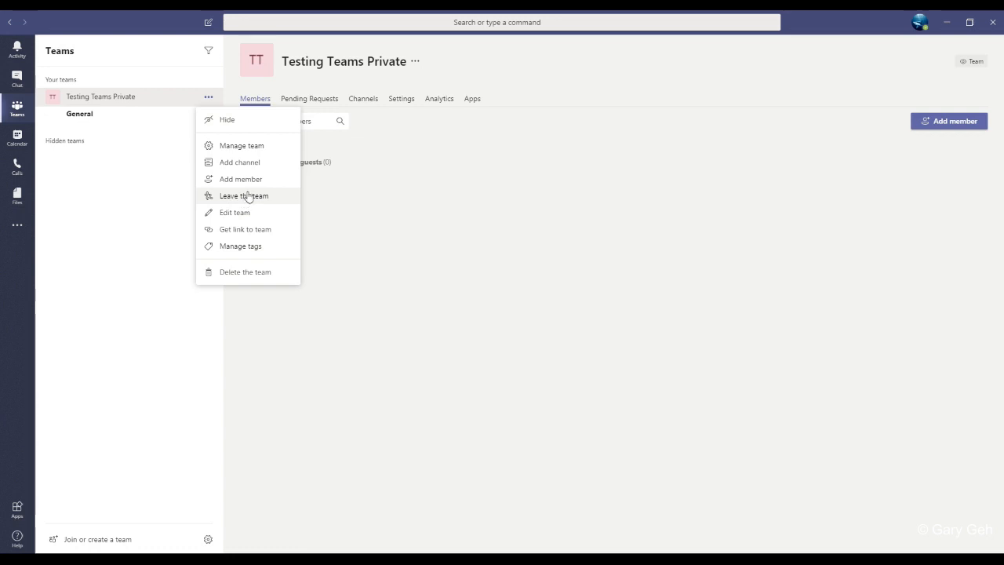
mouse_move(266, 229)
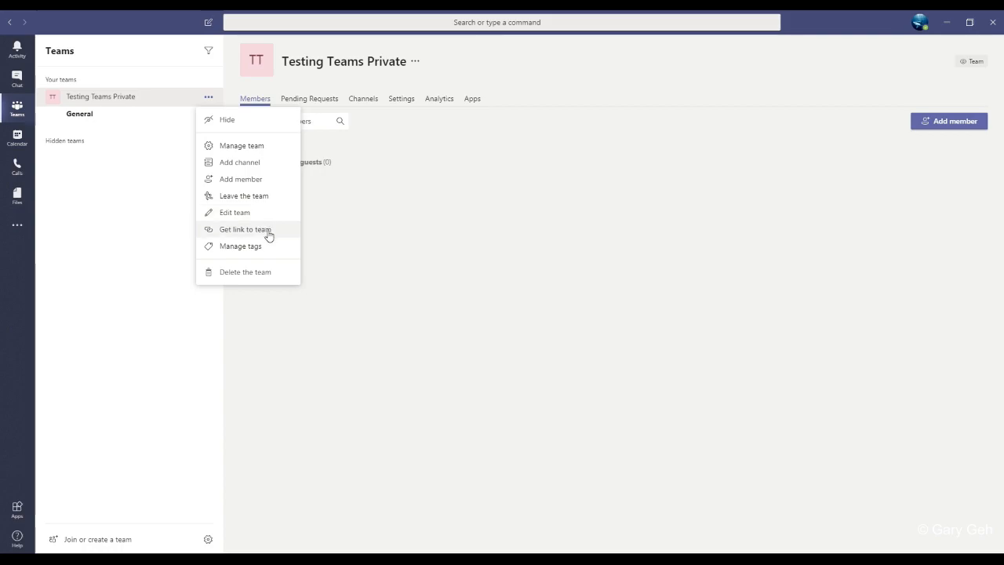
click(245, 229)
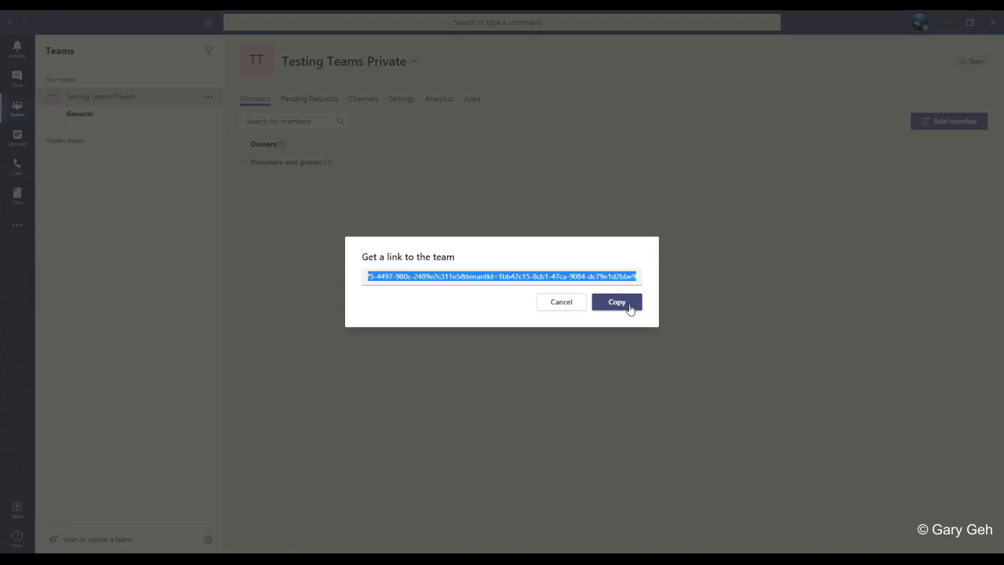
Copy the Testing Teams Private invitation link to the clipboard
click(616, 301)
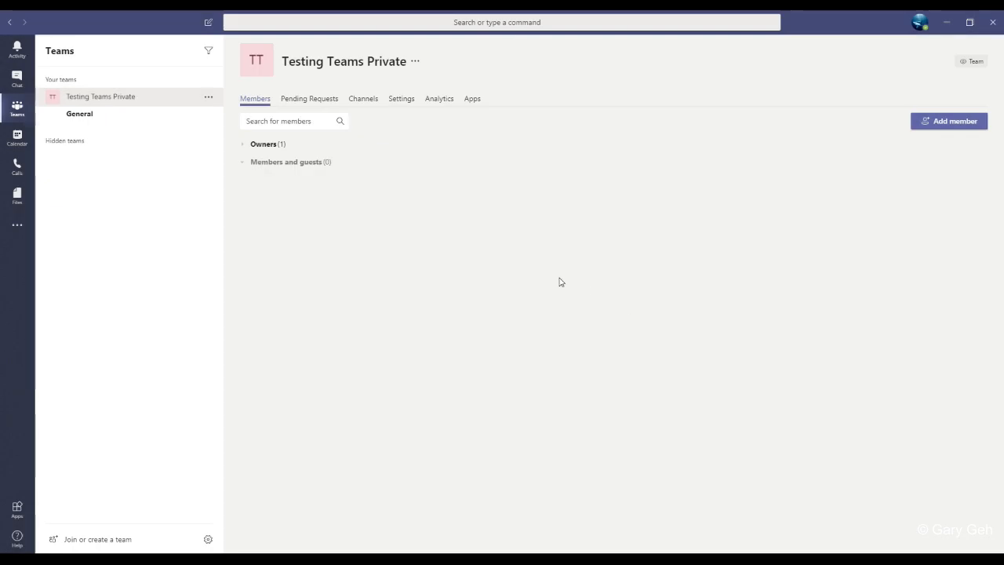
mouse_move(488, 266)
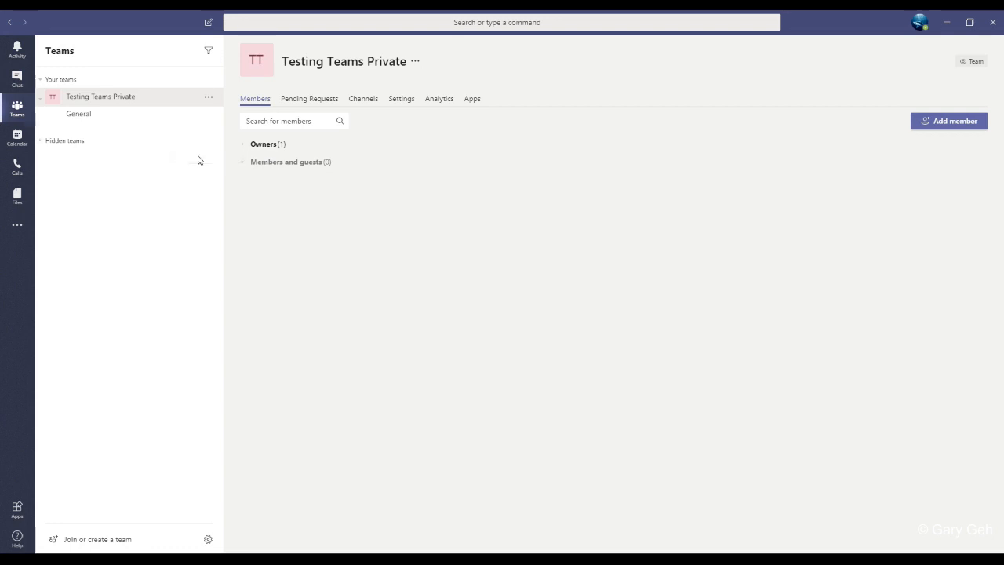
mouse_move(219, 179)
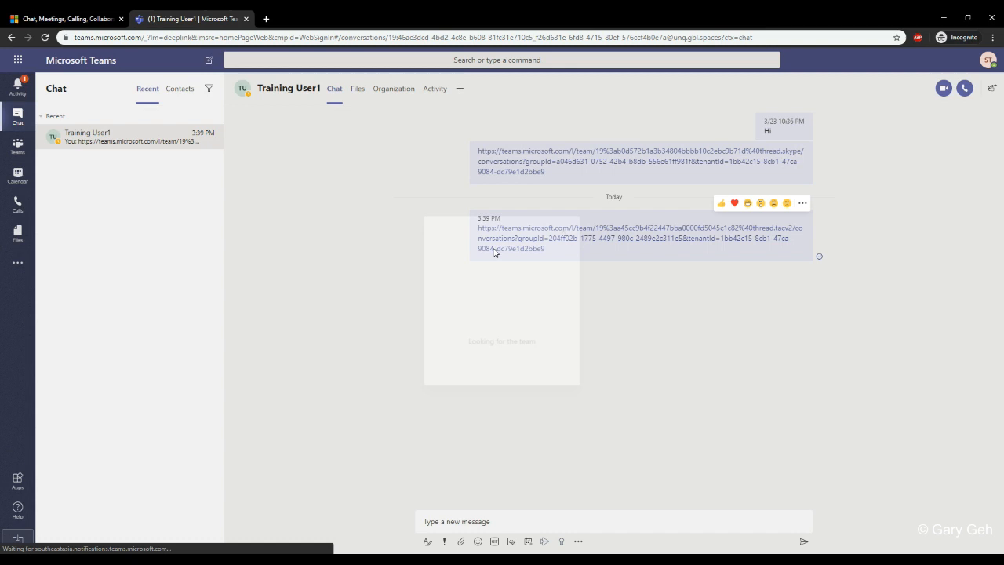
Follow the shared link in chat and request to join Testing Teams Private
click(496, 238)
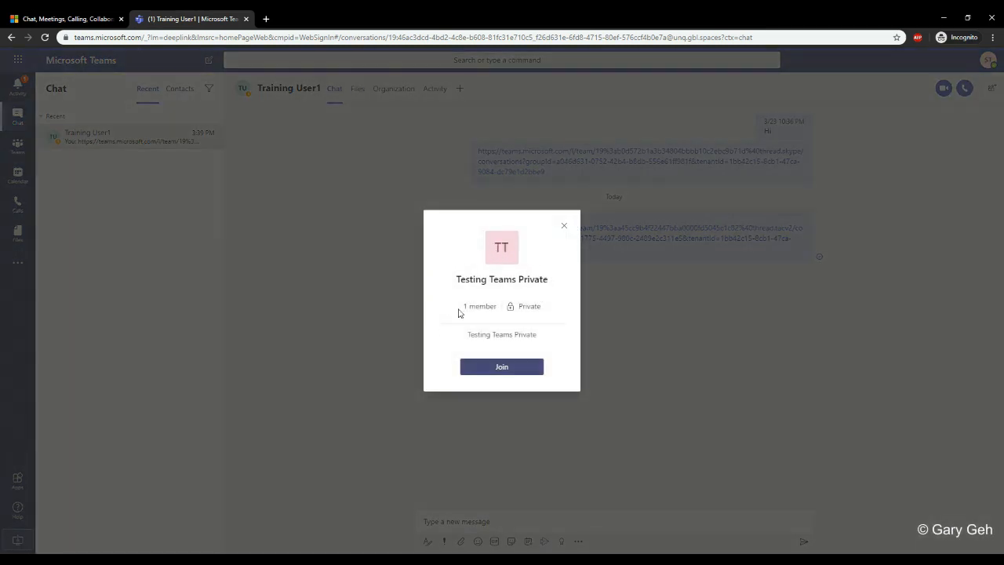
mouse_move(524, 332)
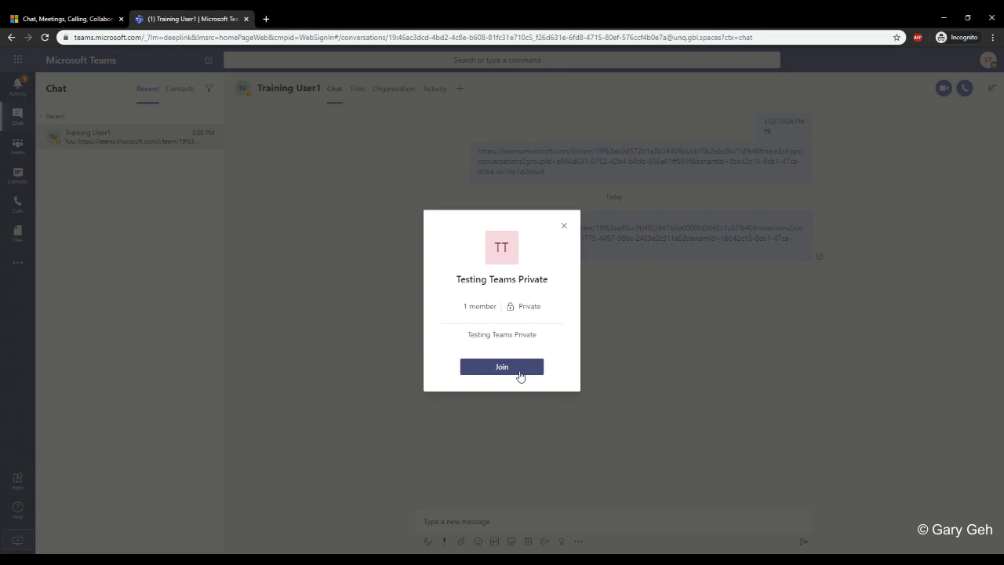
click(502, 367)
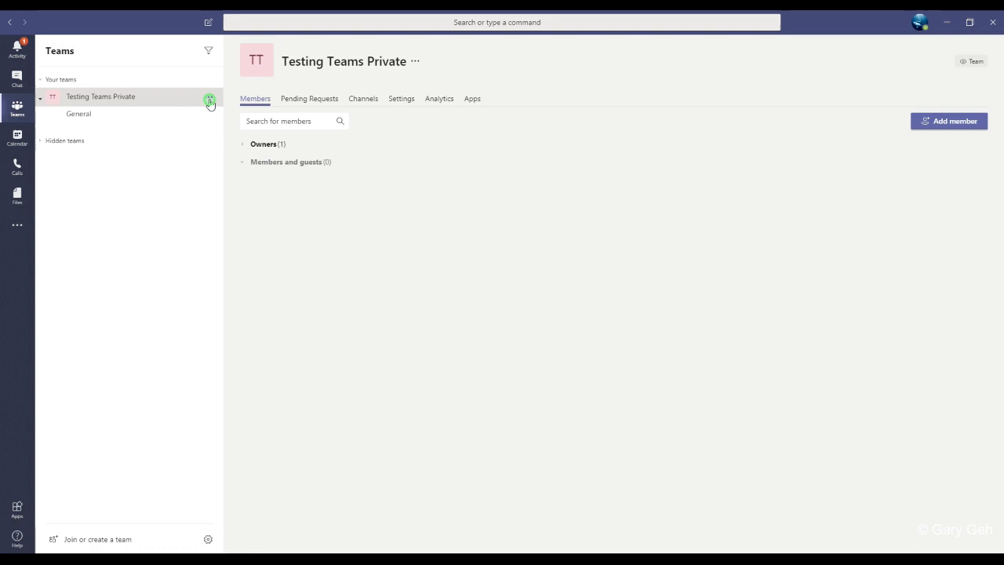
Accept SuperUser Trainer's join request on the Pending Requests list
click(208, 97)
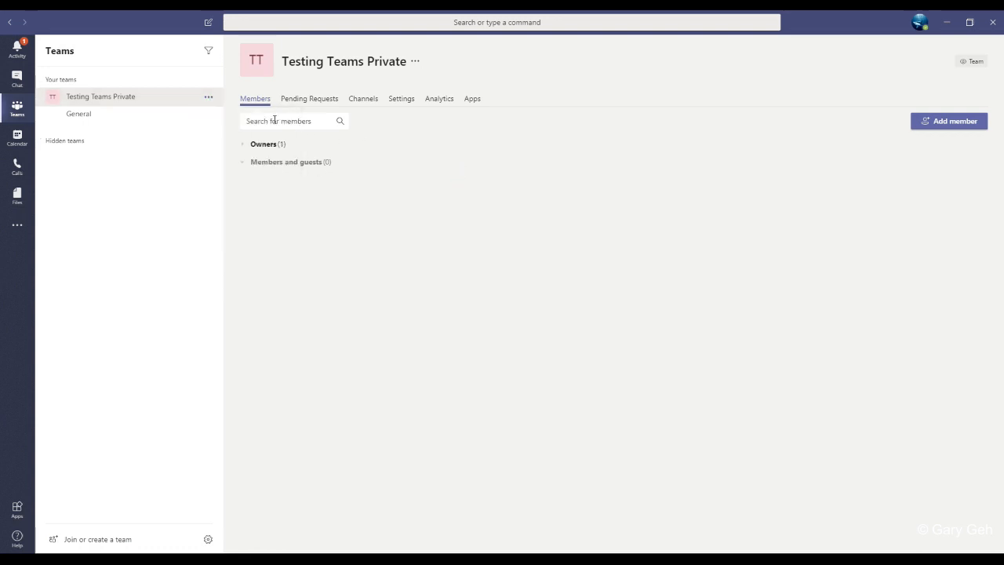
click(309, 98)
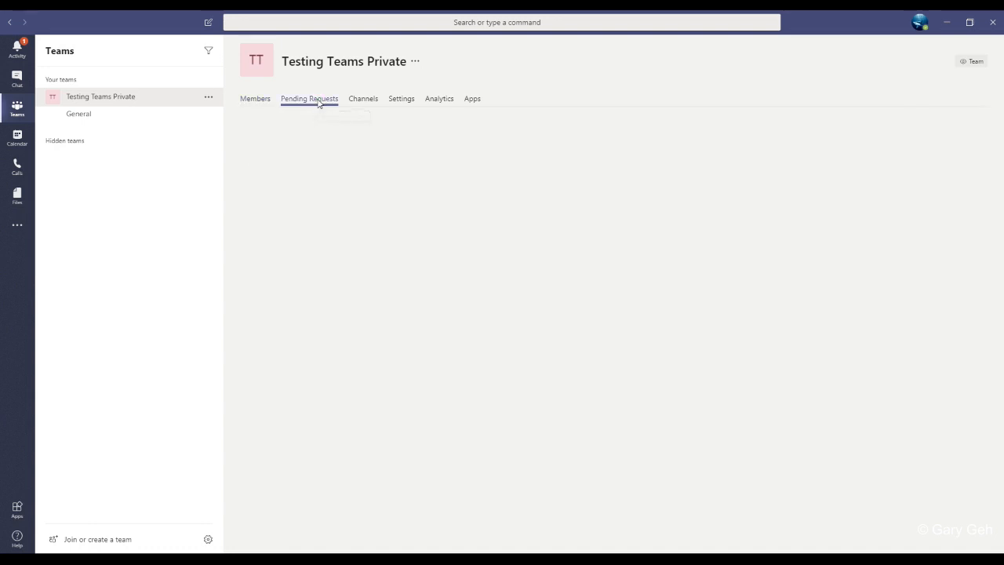
click(309, 97)
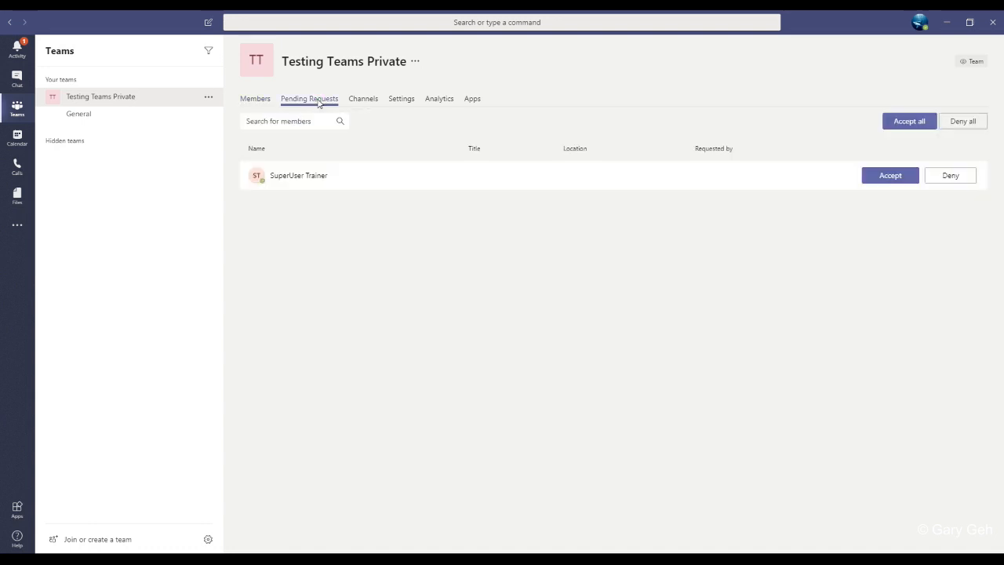
mouse_move(527, 188)
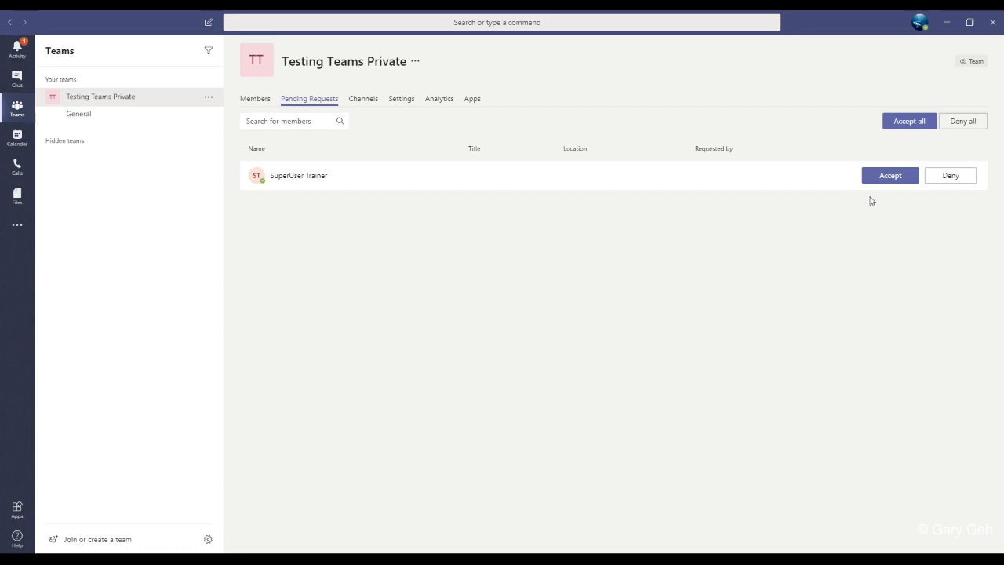
mouse_move(897, 201)
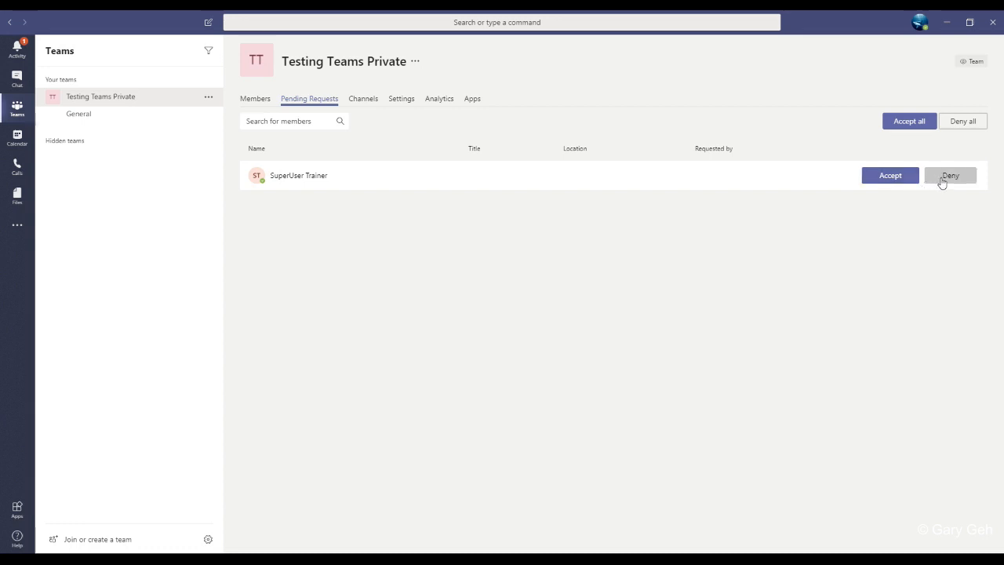
mouse_move(891, 176)
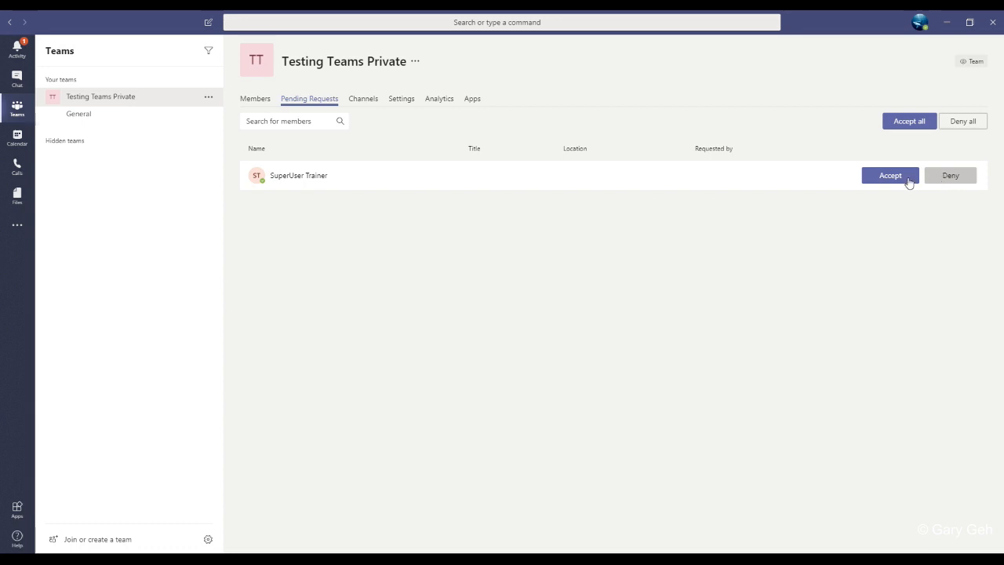
click(891, 176)
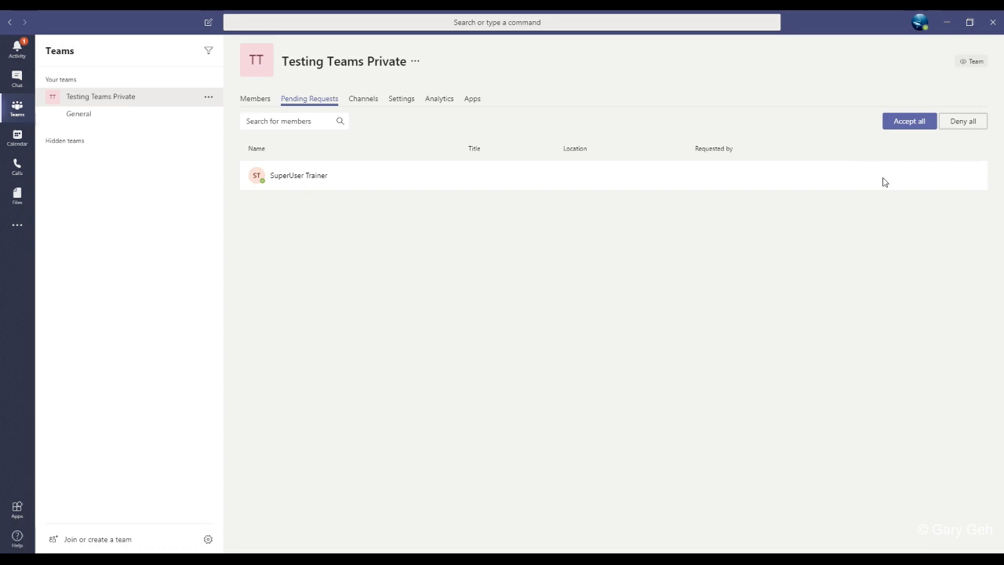
click(910, 121)
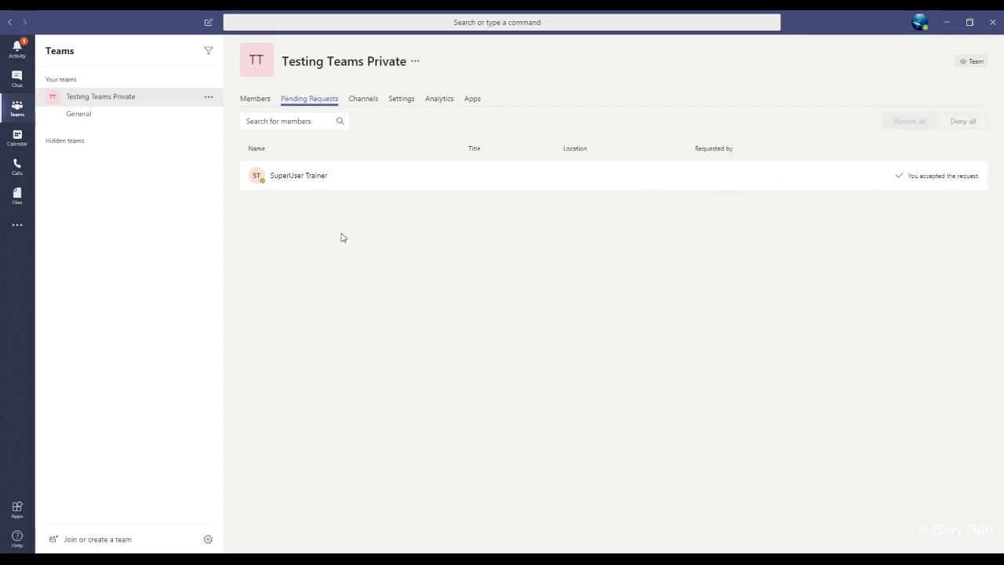
mouse_move(951, 193)
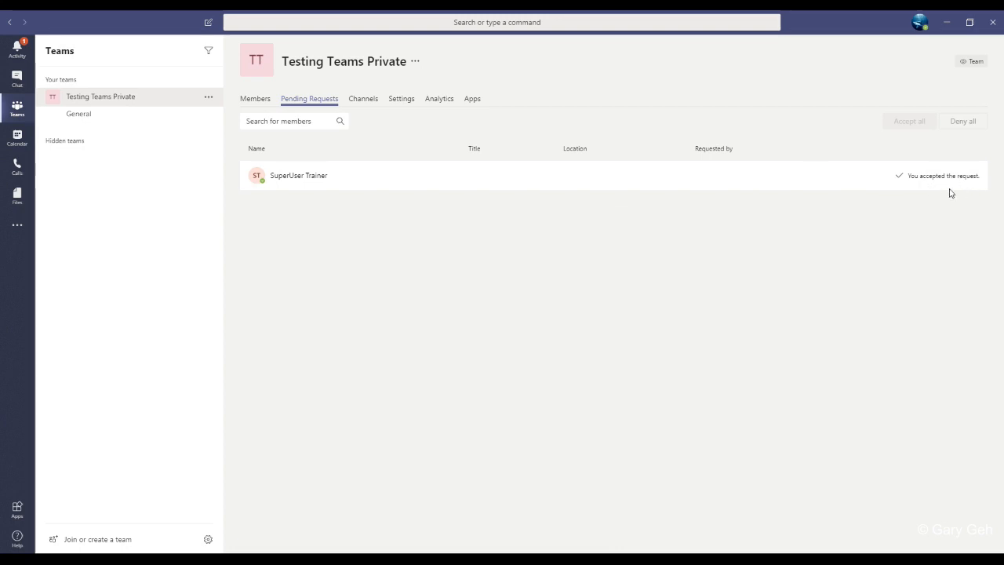
Show the Testing Teams Private Settings page, dismissing the team actions menu
click(402, 97)
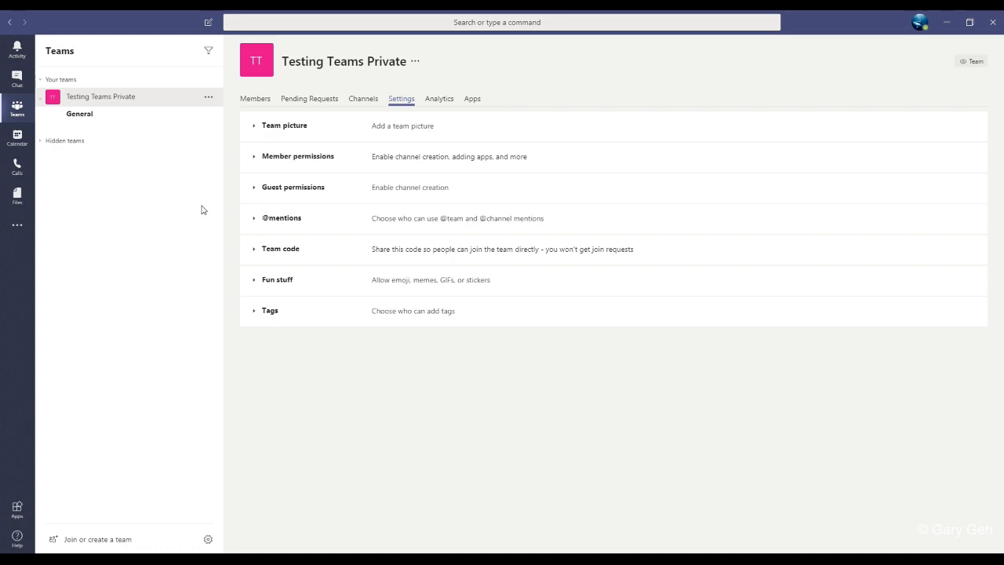
mouse_move(213, 90)
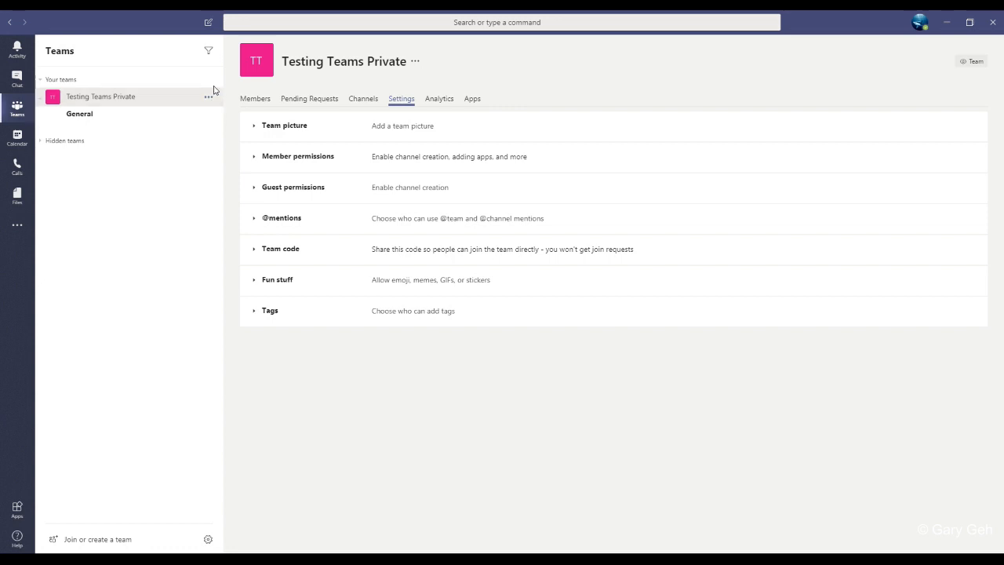
click(208, 98)
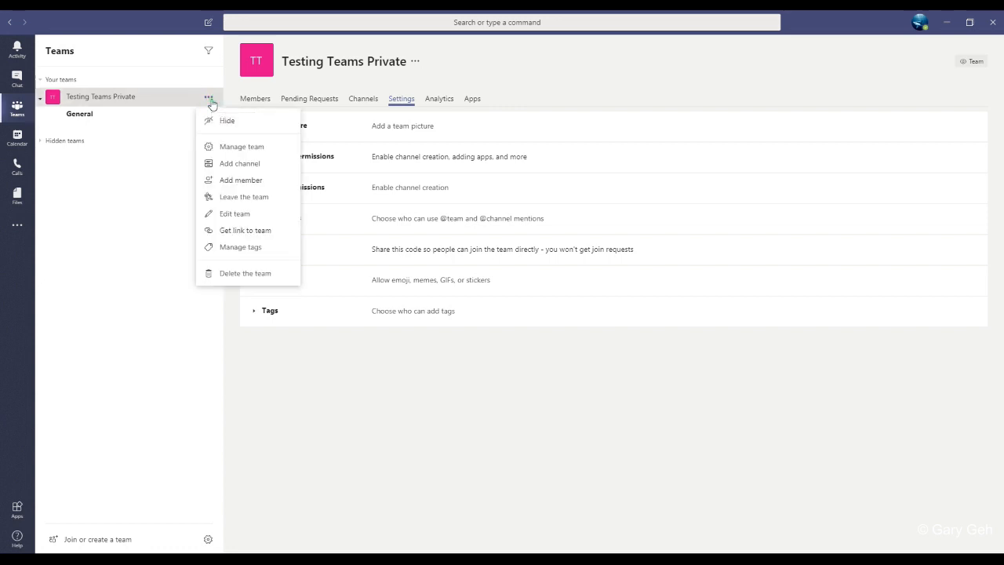
mouse_move(241, 147)
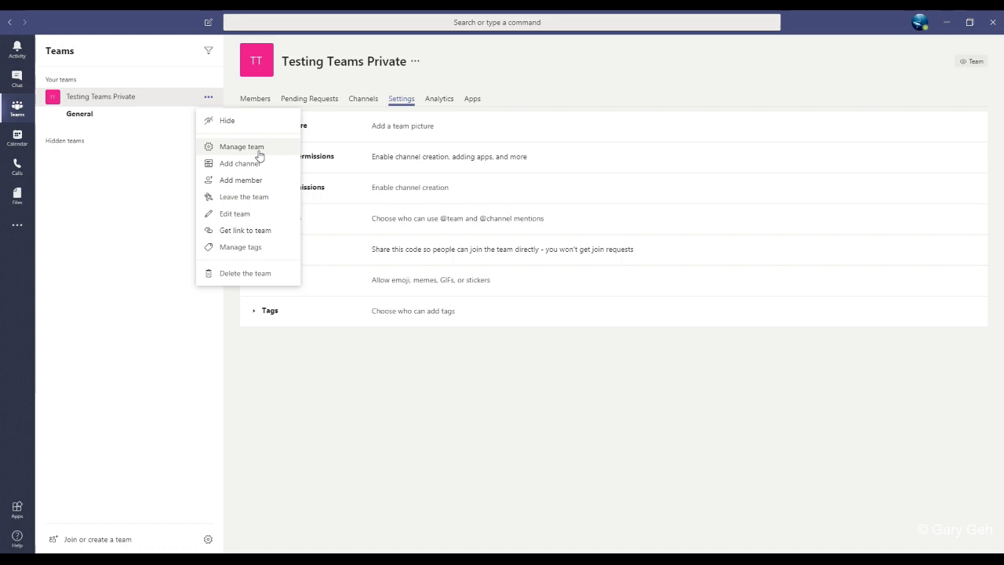
mouse_move(440, 85)
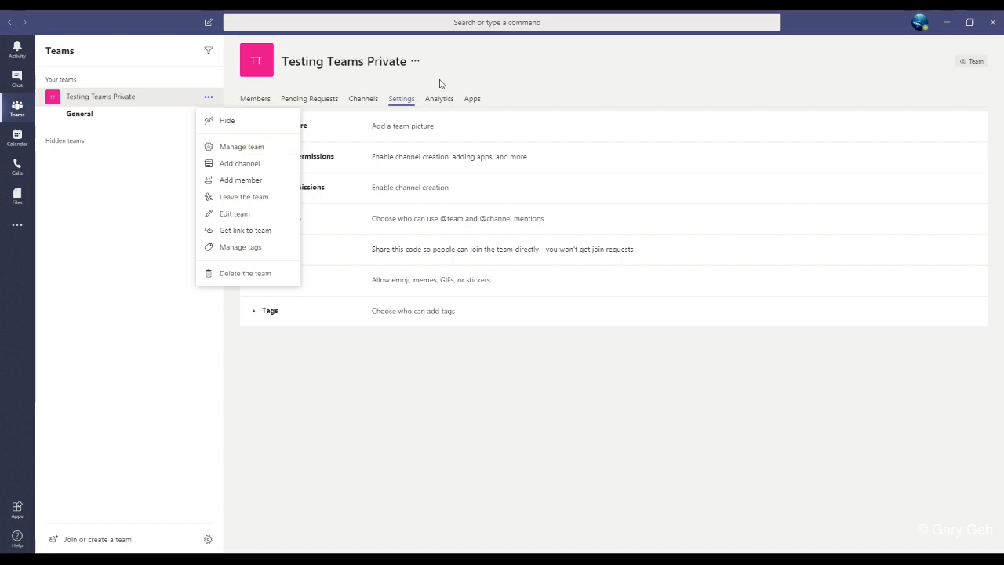
click(401, 97)
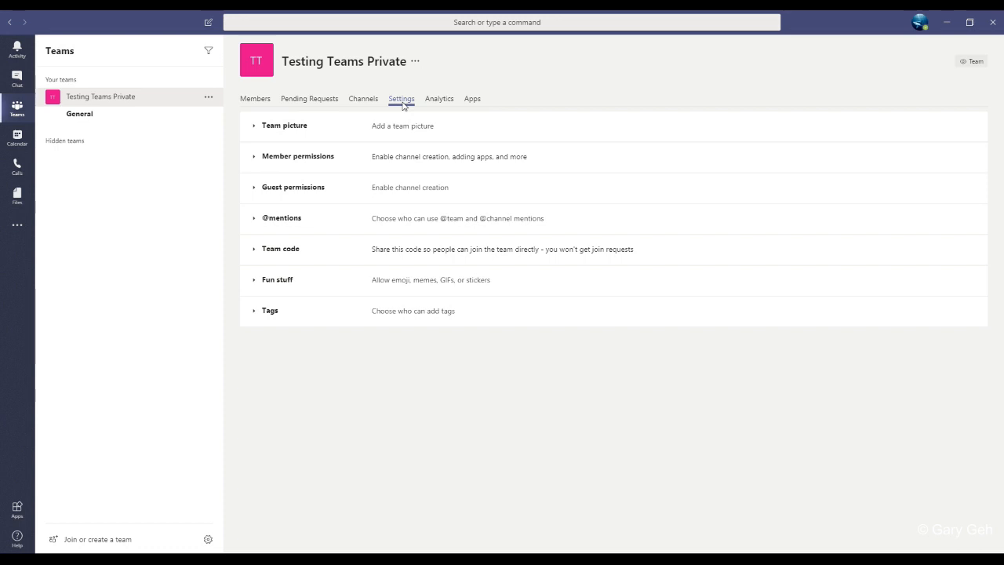
mouse_move(305, 255)
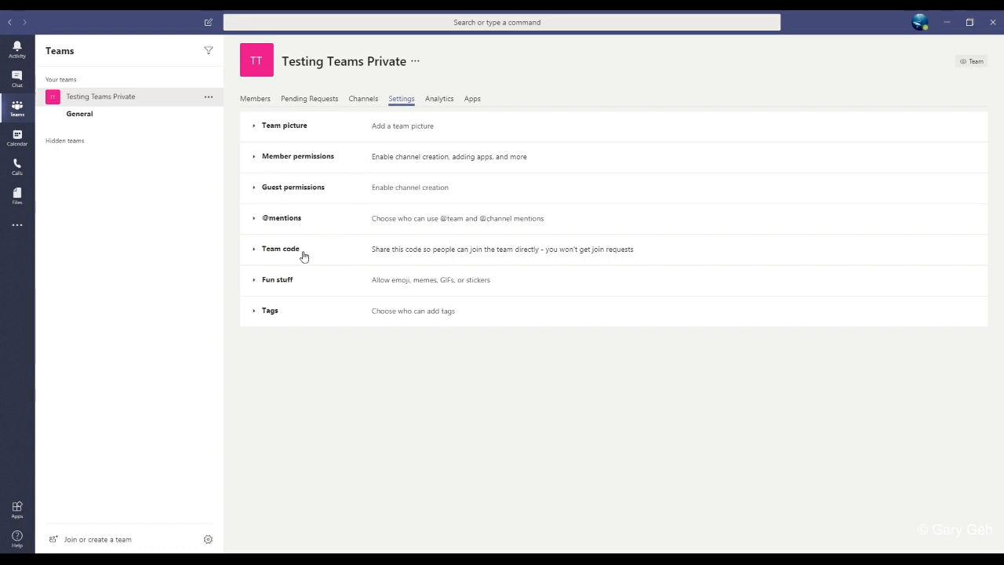
mouse_move(267, 256)
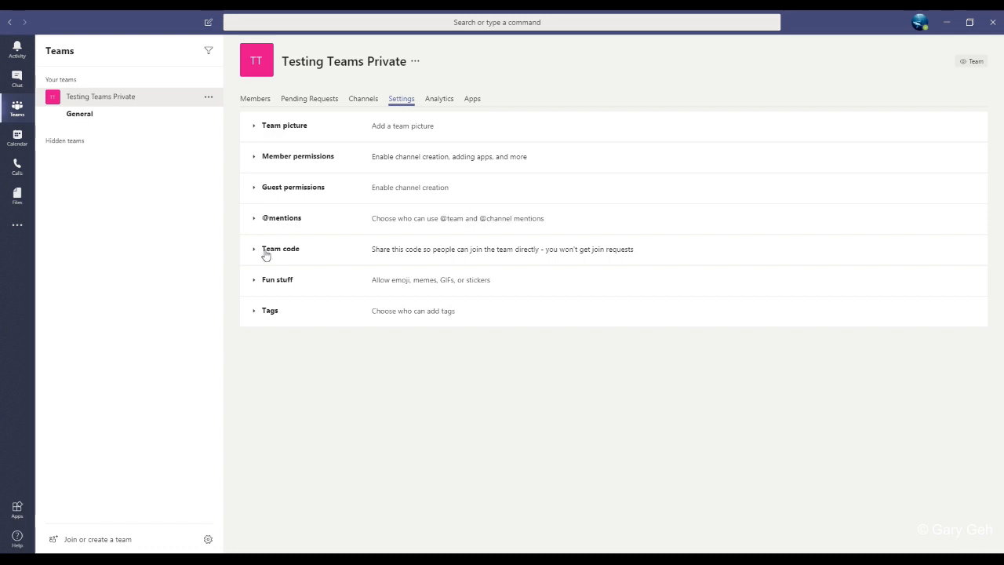
Expand Team code in Settings and generate a join code for the team
click(279, 248)
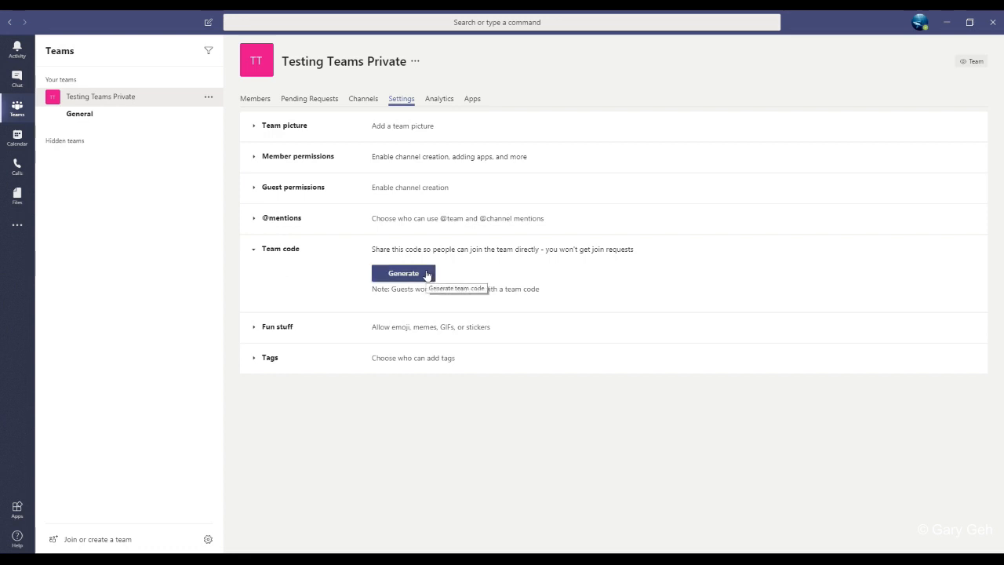
click(403, 273)
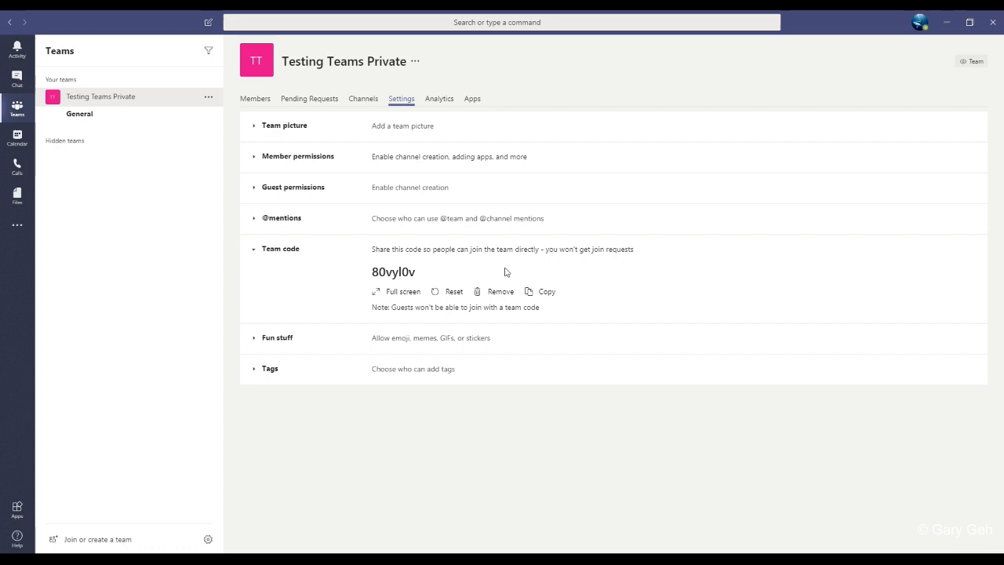
mouse_move(472, 275)
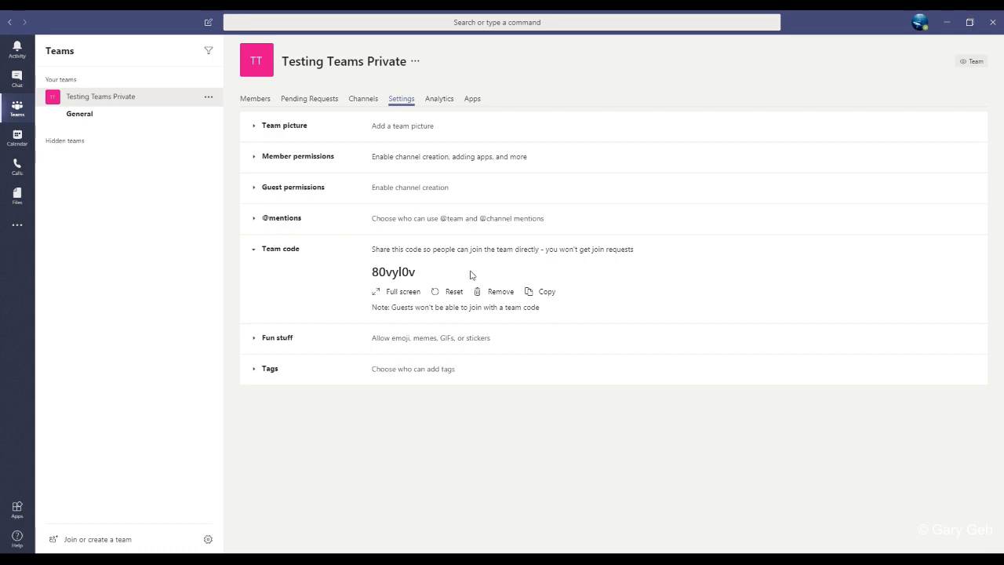
mouse_move(549, 260)
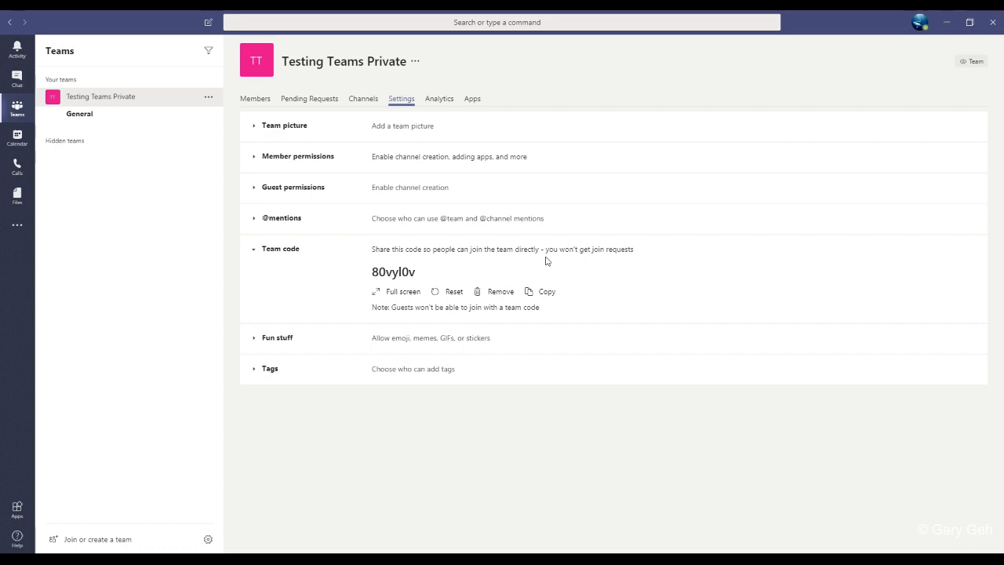
mouse_move(545, 260)
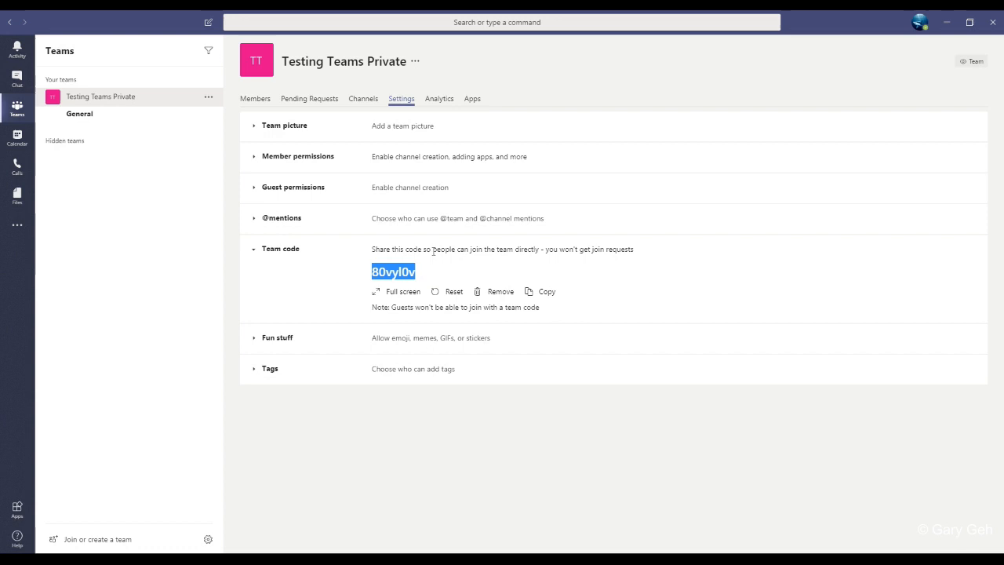
mouse_move(430, 249)
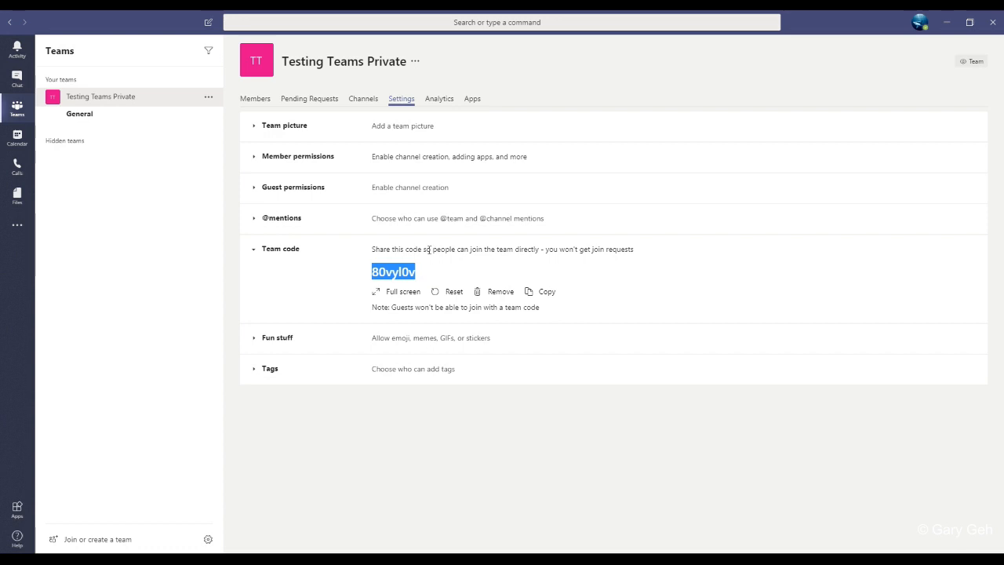
mouse_move(354, 273)
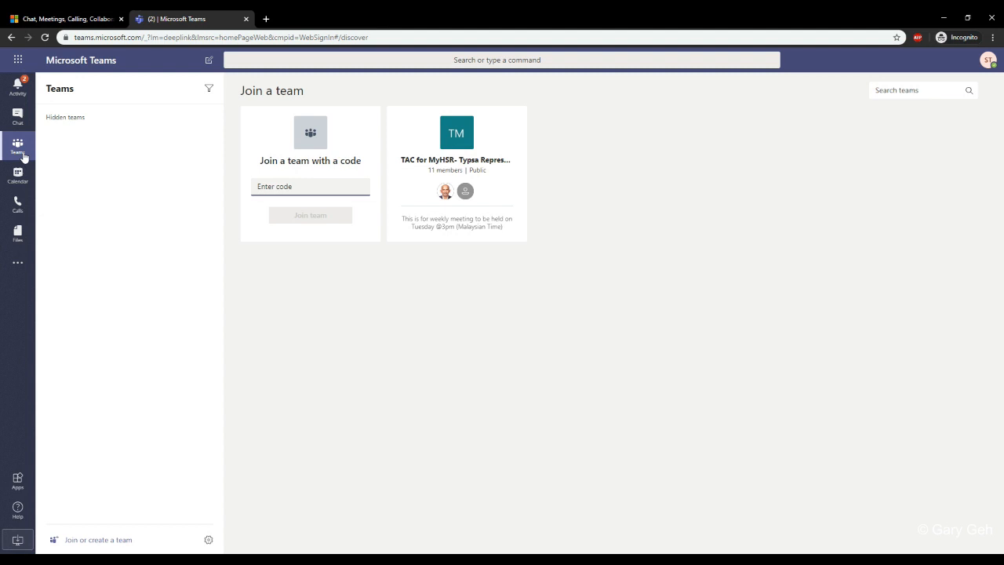
mouse_move(88, 103)
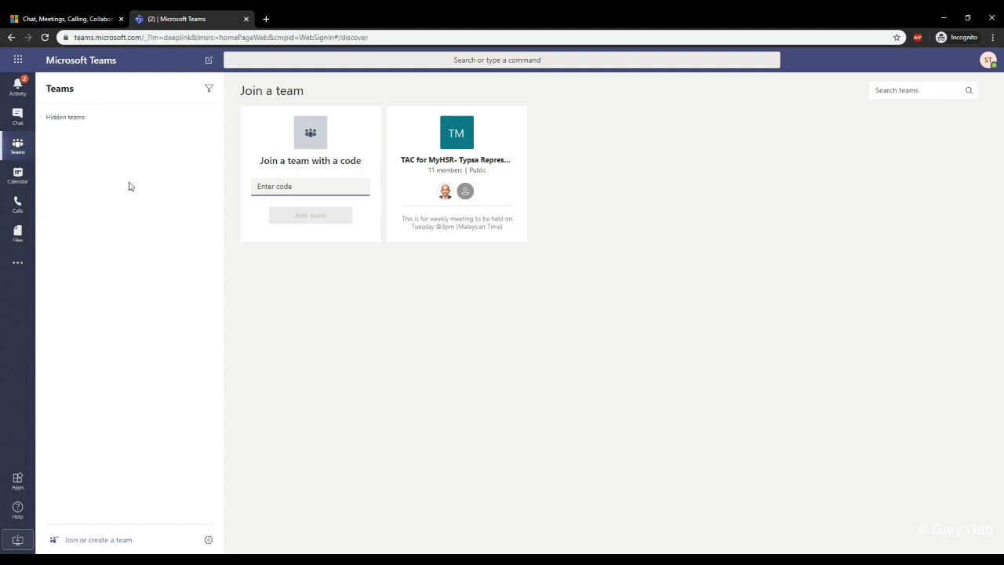
mouse_move(113, 474)
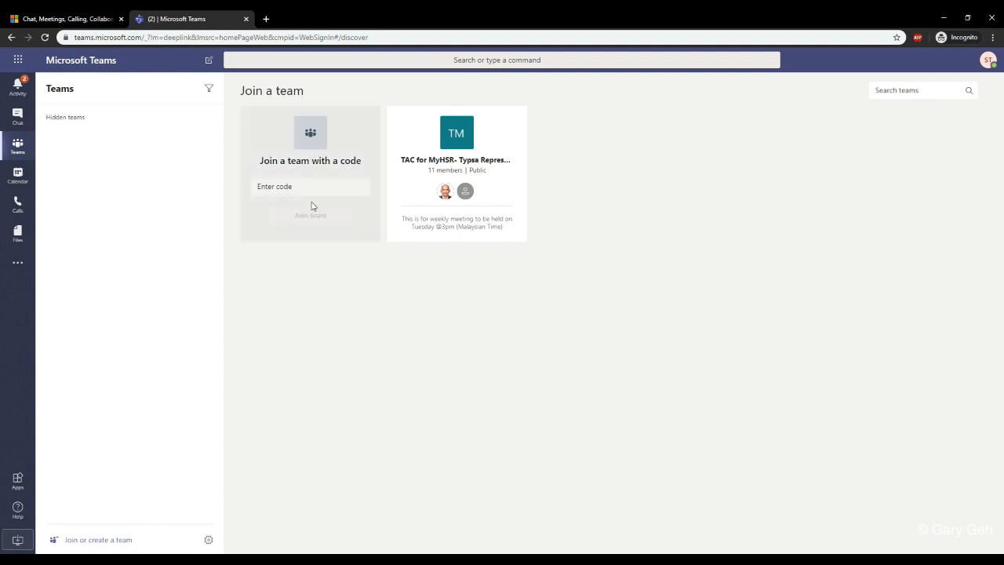
Paste the copied code into Join a team with a code and join Testing Teams Private
click(311, 185)
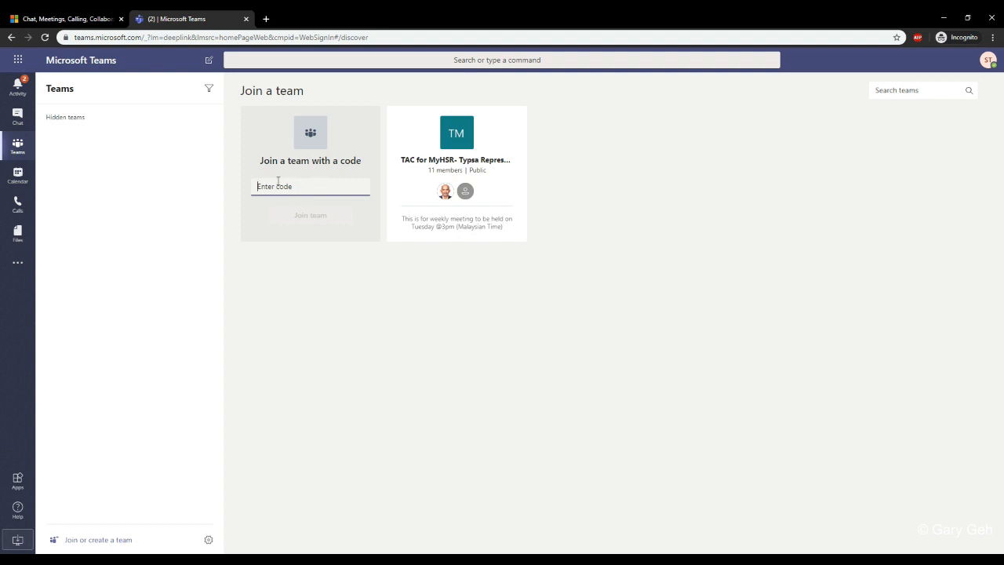
right_click(279, 186)
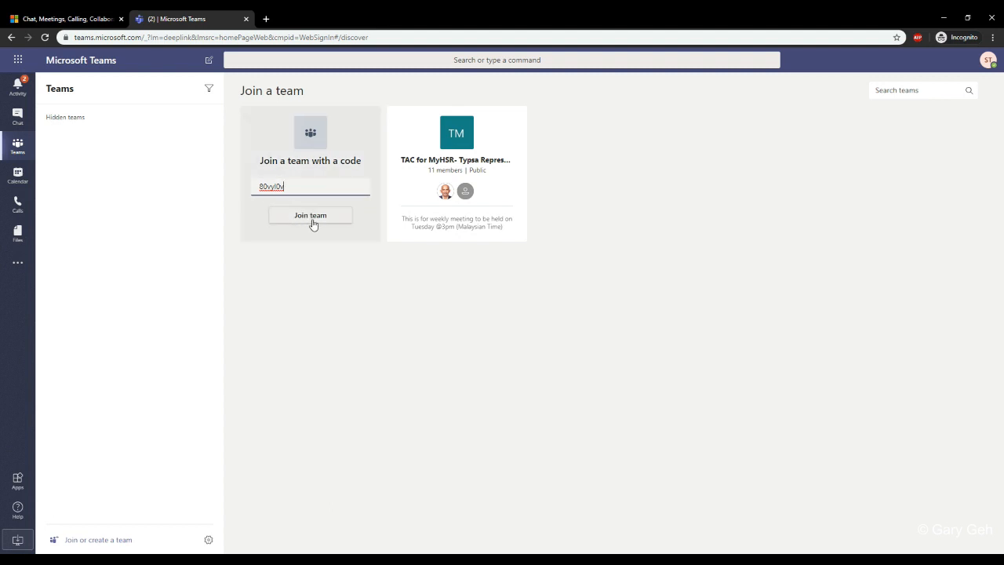
click(310, 215)
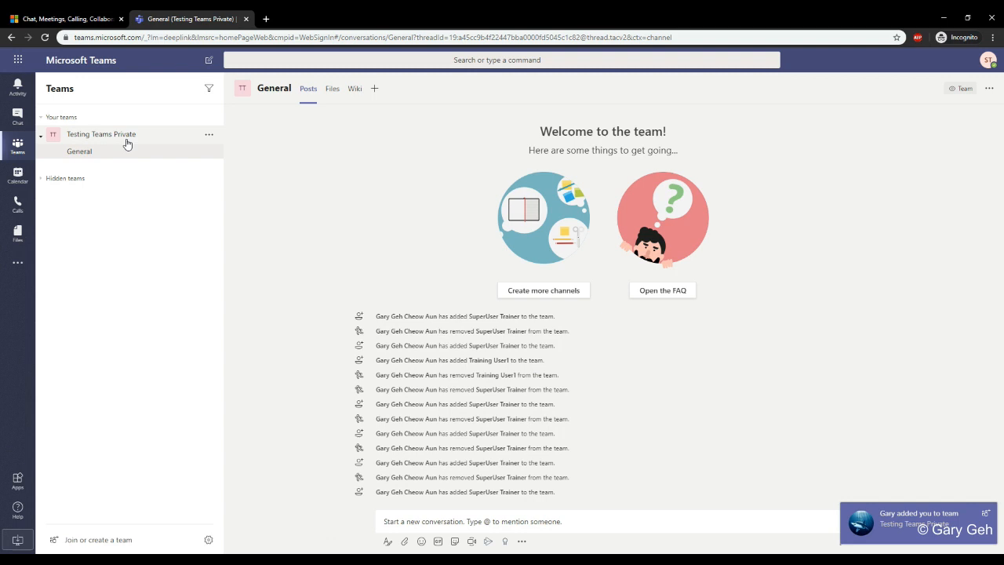
mouse_move(128, 141)
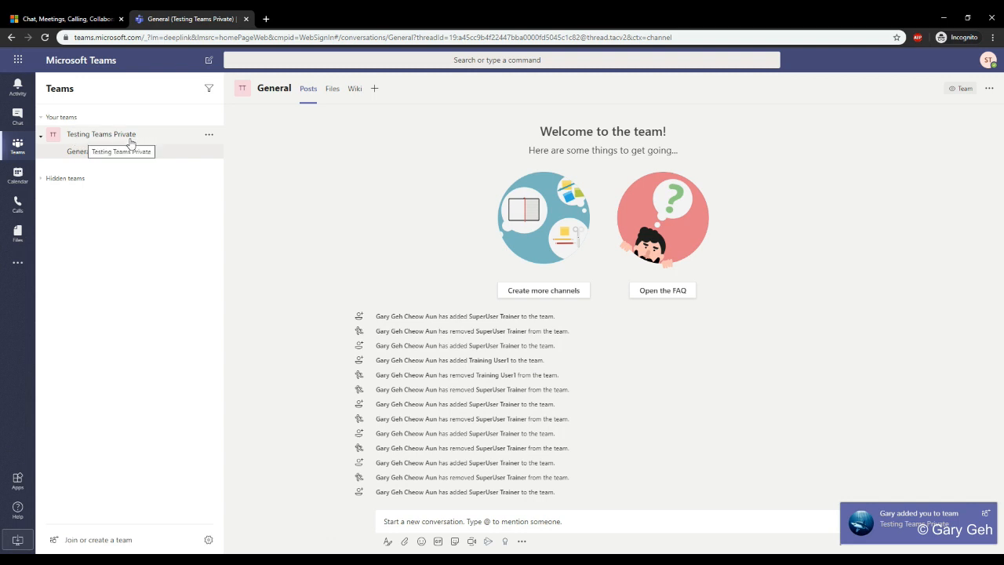